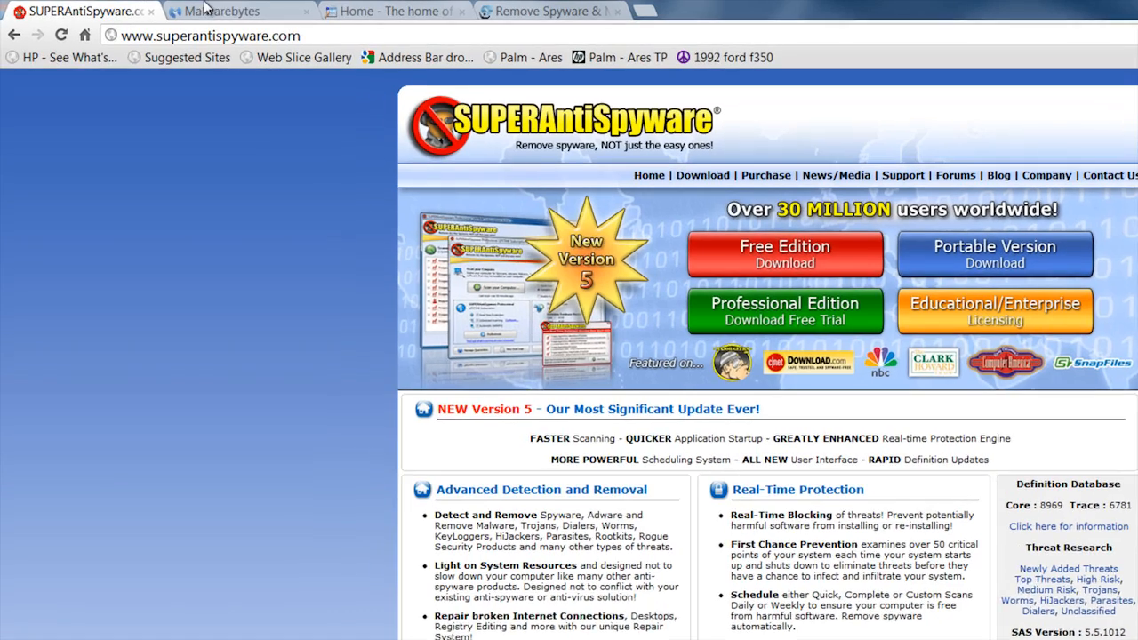
- View the Malwarebytes, Spybot Search & Destroy and Enigma Software SpyHunter tabs in turn
left_click(240, 10)
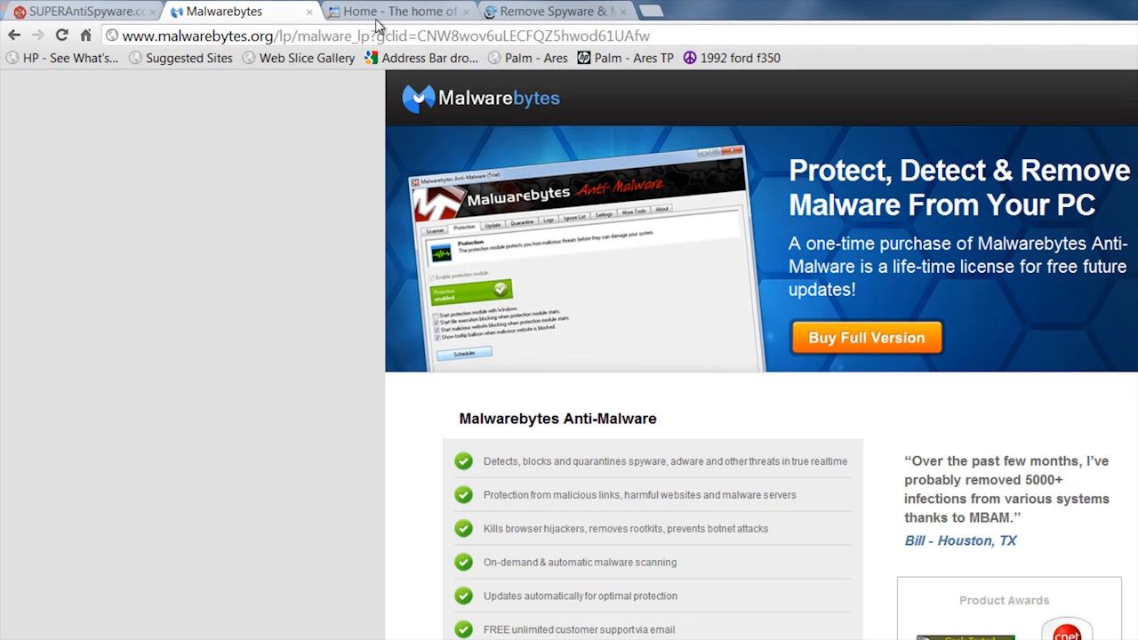
left_click(397, 10)
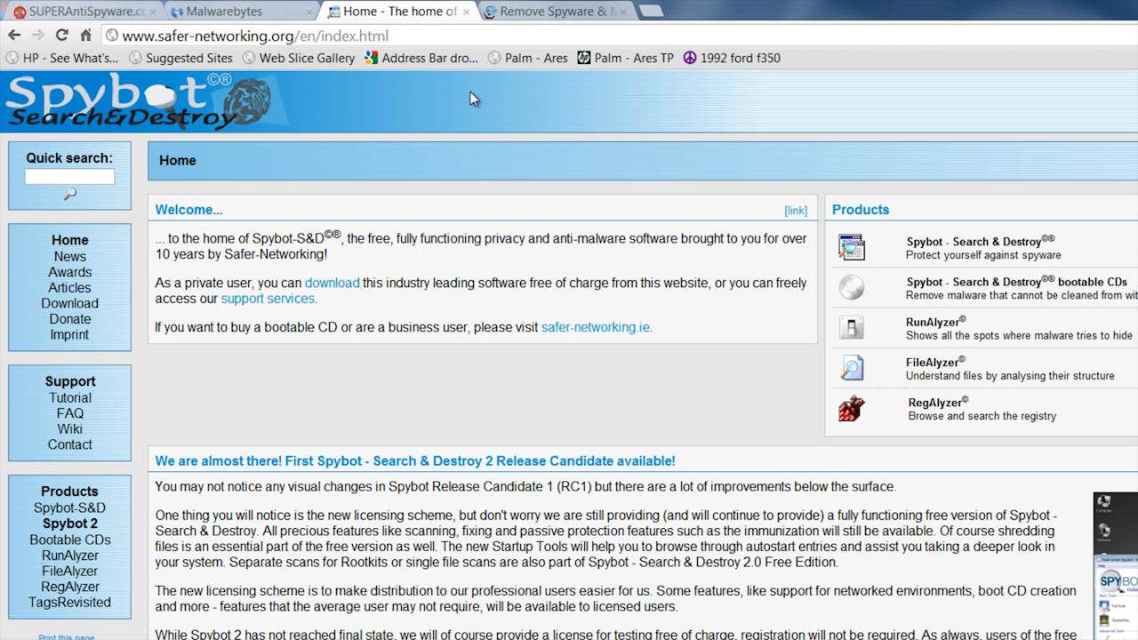
left_click(551, 10)
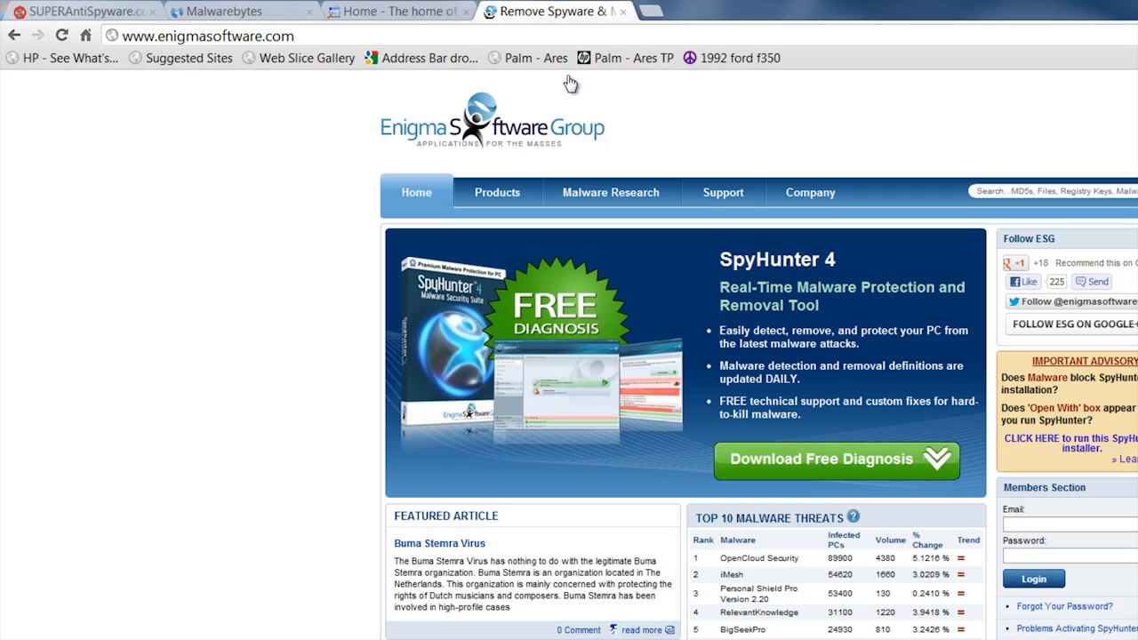
mouse_move(747, 173)
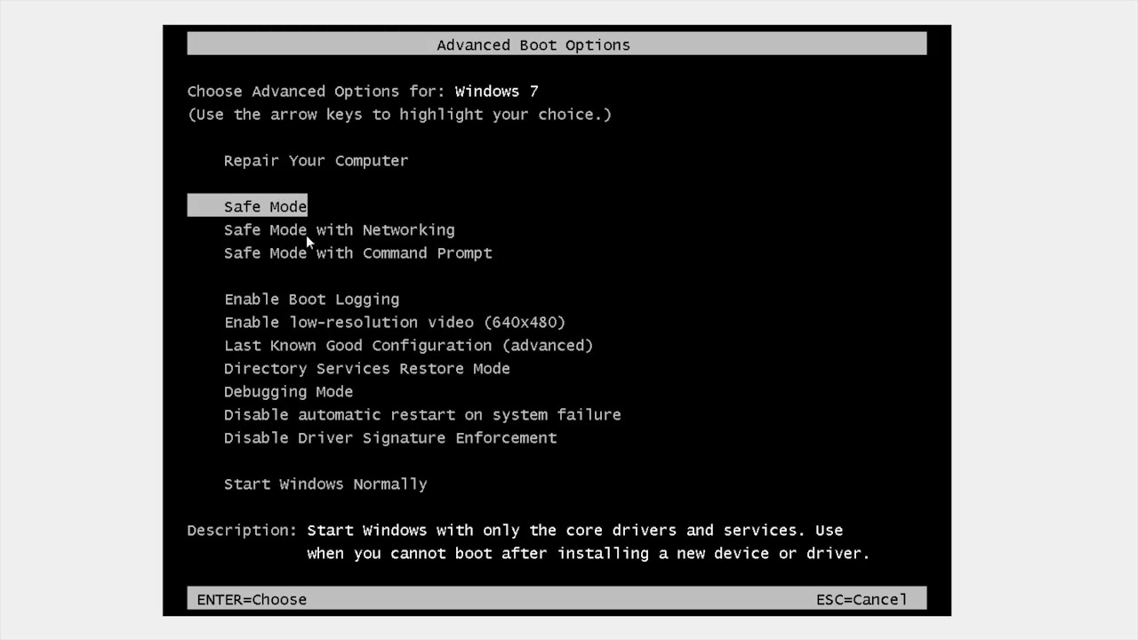
mouse_move(340, 218)
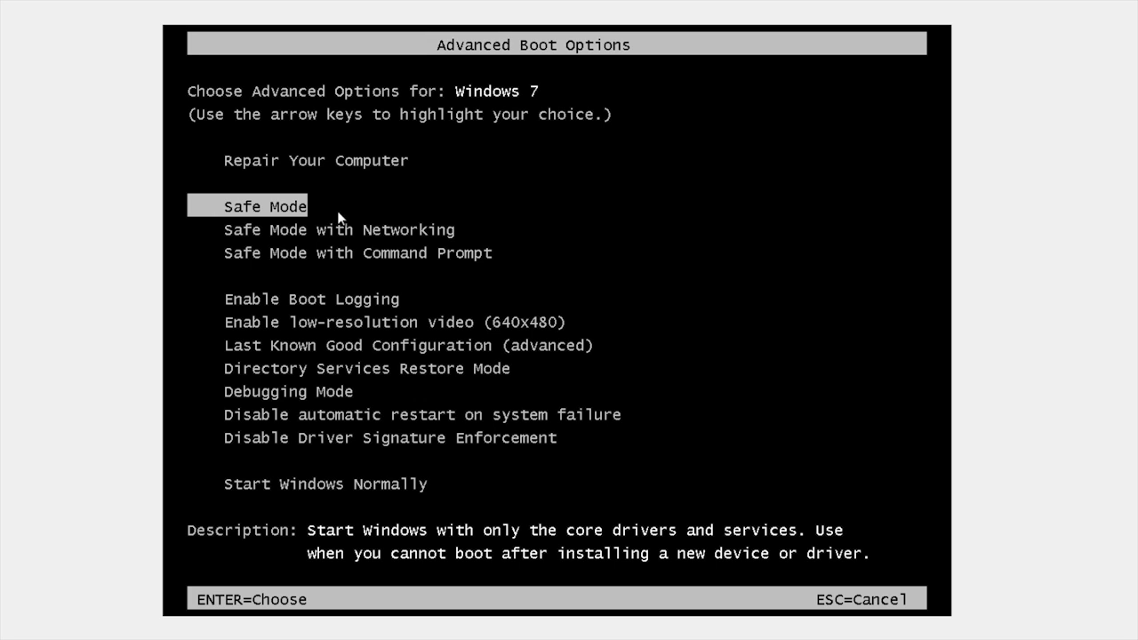
mouse_move(443, 230)
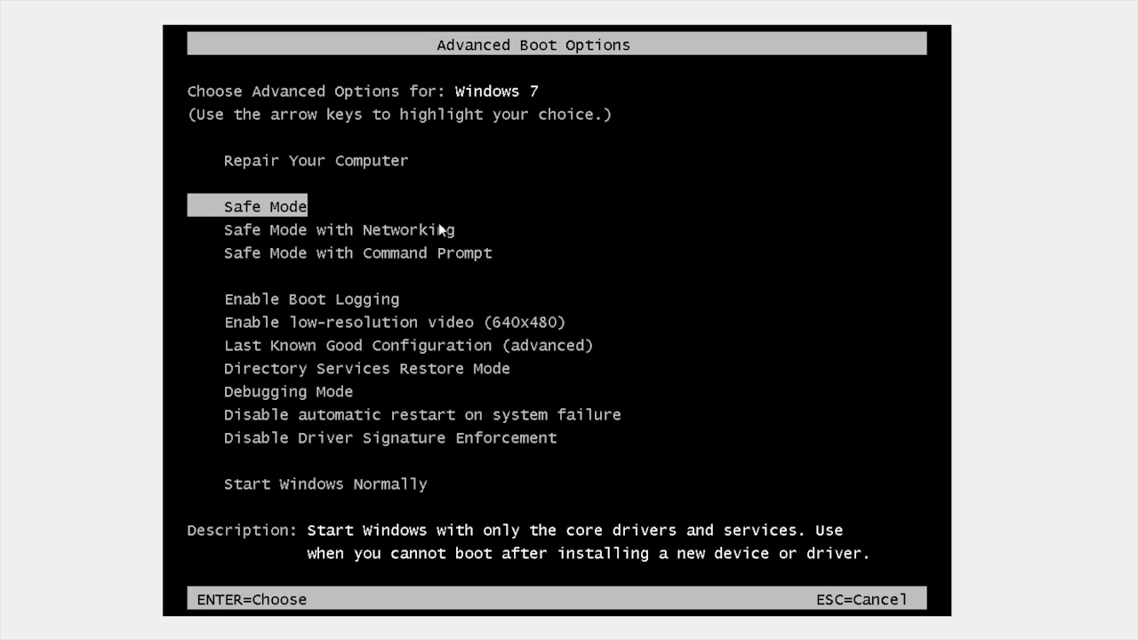